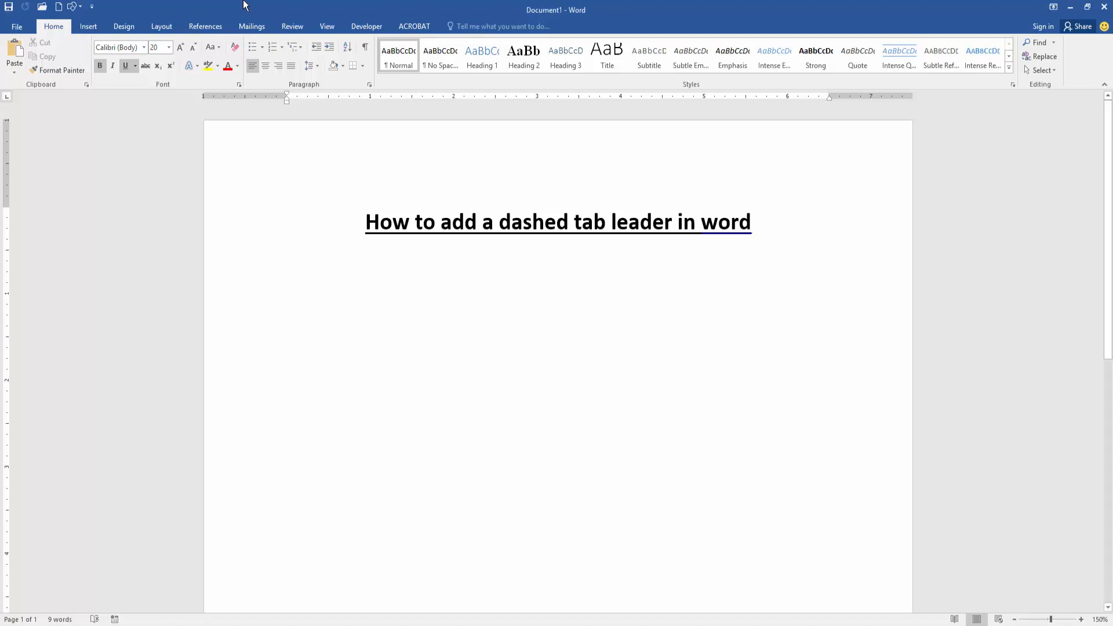
Place the cursor on the empty line below the 'How to add a dashed tab leader in word' title
{"action": "left_click", "coordinate": [287, 256]}
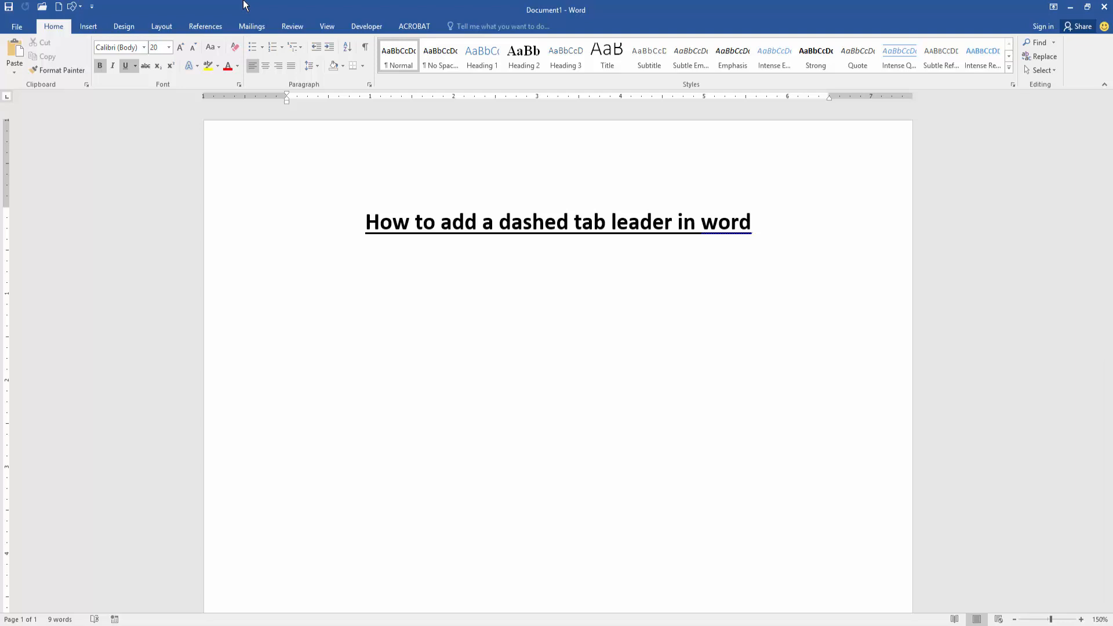
{"action": "left_click", "coordinate": [287, 257]}
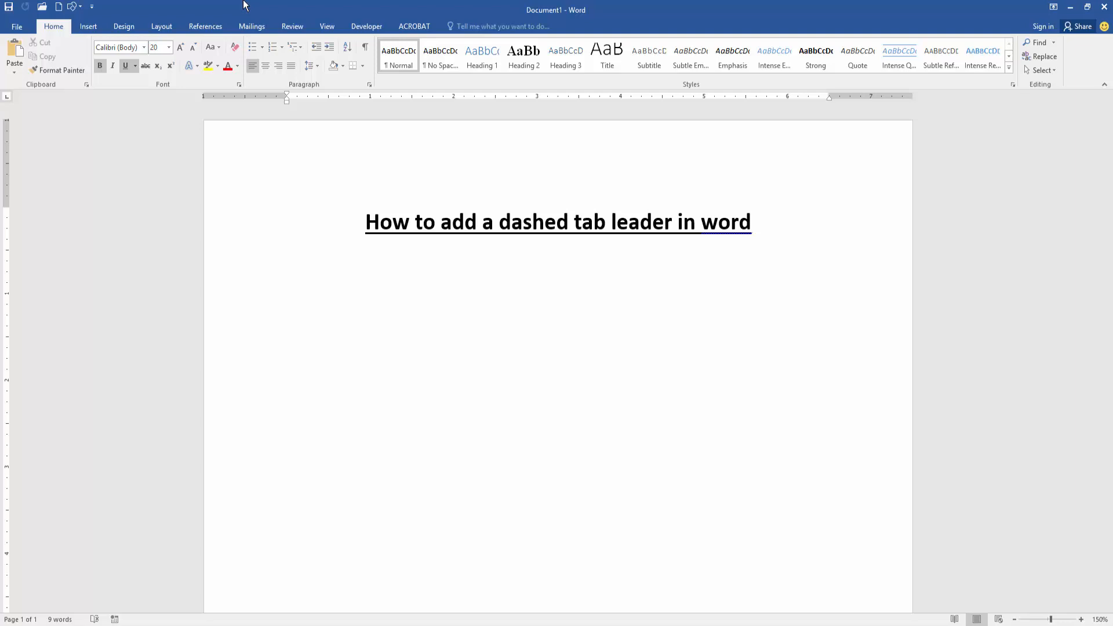
{"action": "left_click", "coordinate": [287, 256]}
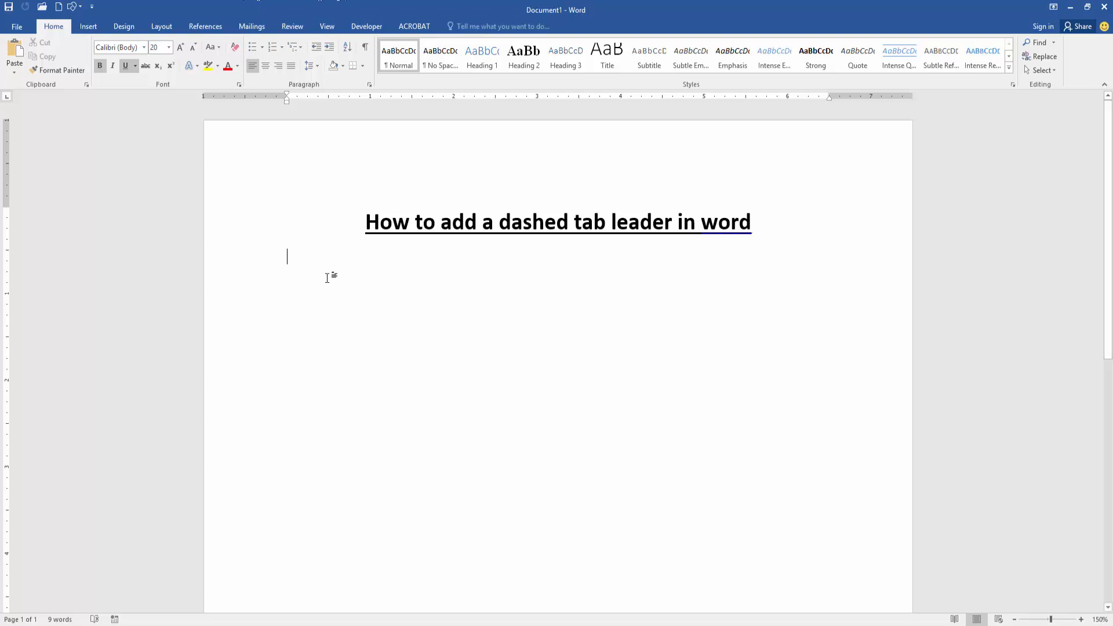
Type 'How to' under the title, select it, and remove its underline
{"action": "type", "text": "h"}
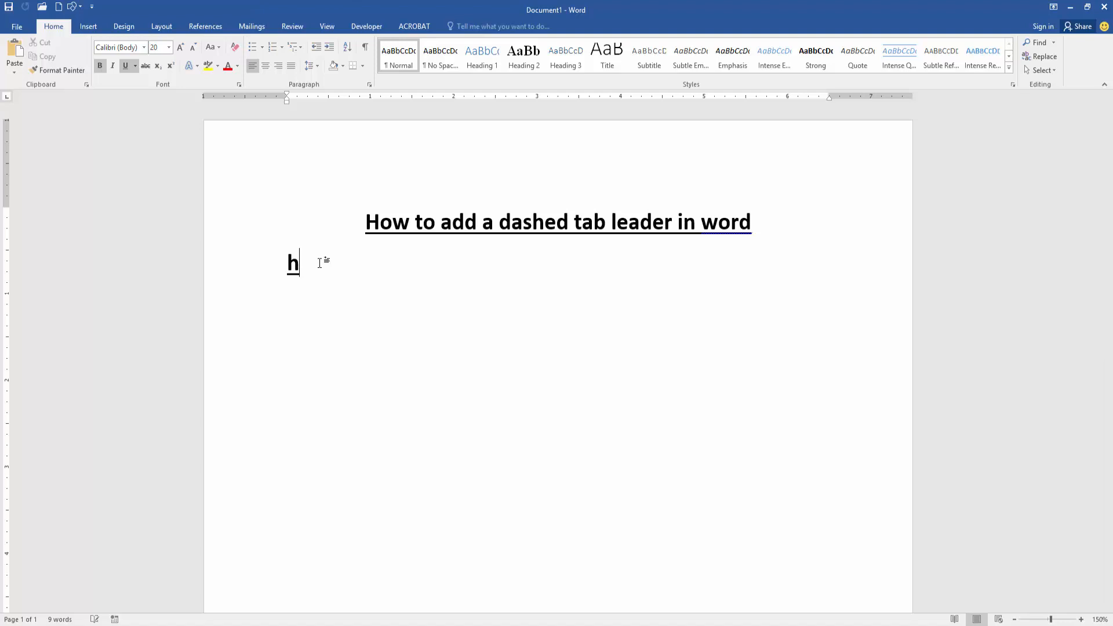
{"action": "type", "text": "How to"}
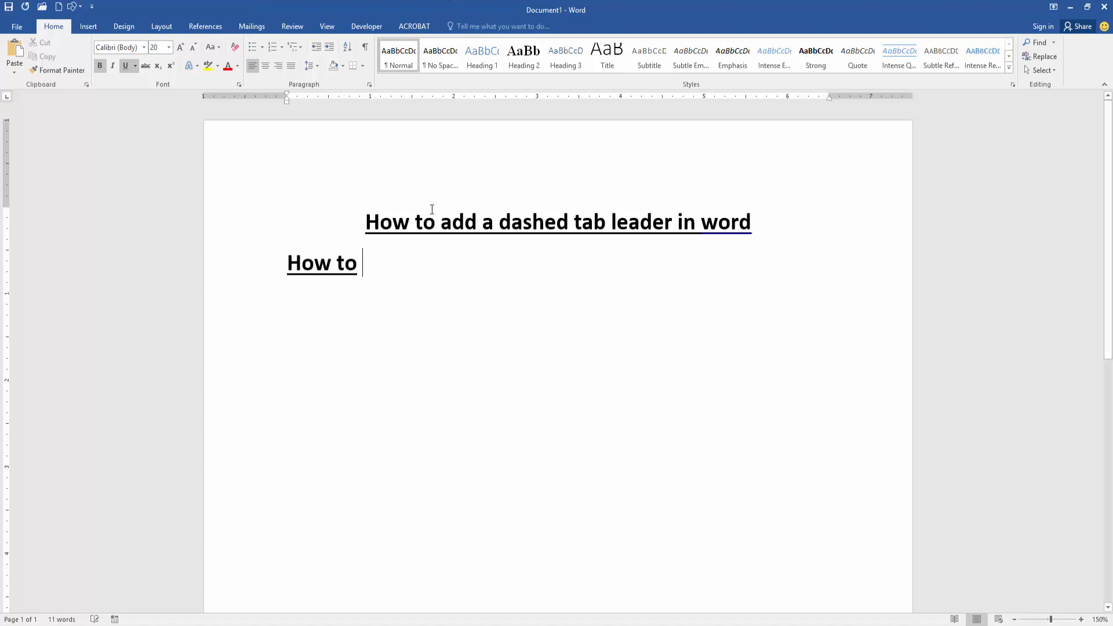
{"action": "left_click_drag", "start_coordinate": [287, 263], "coordinate": [359, 263]}
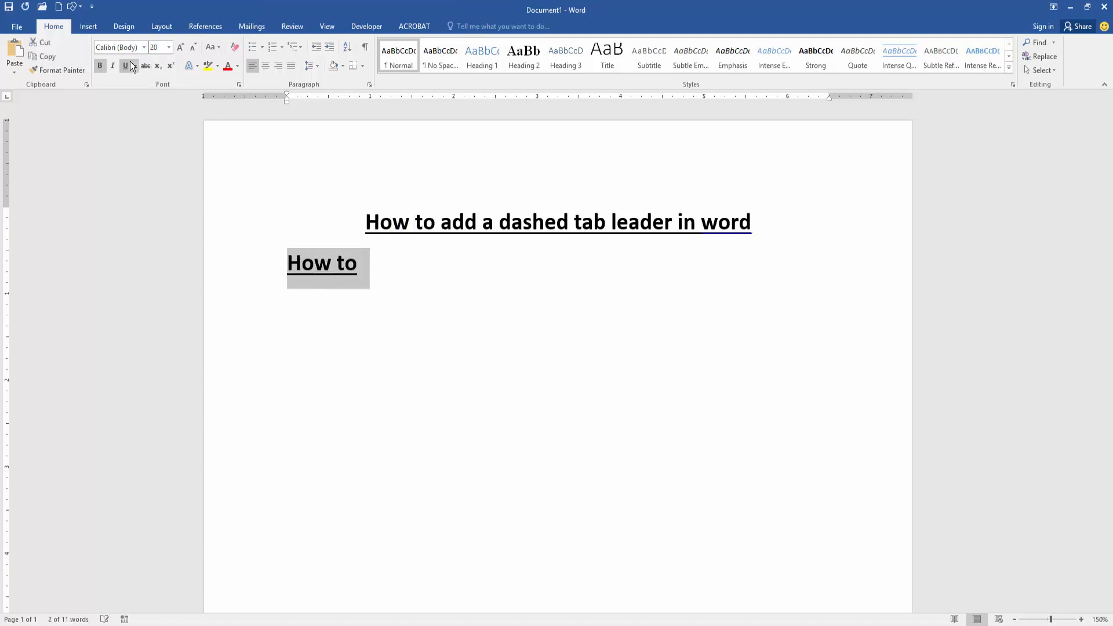
{"action": "left_click", "coordinate": [125, 65]}
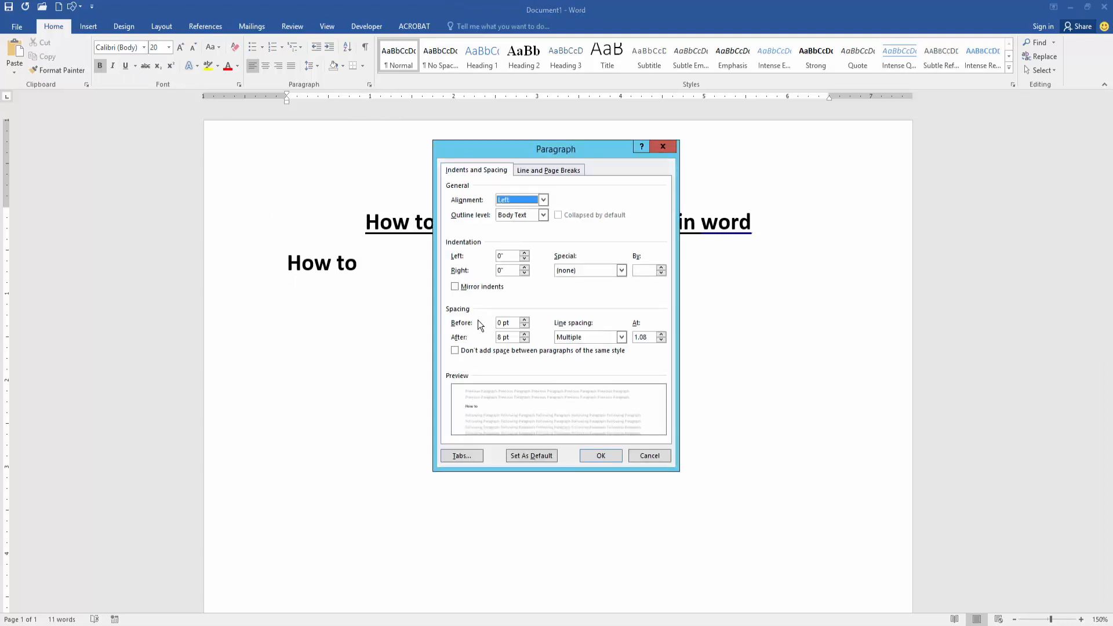
Add a right-aligned tab stop at 6.5" with a dotted leader
{"action": "left_click", "coordinate": [460, 455]}
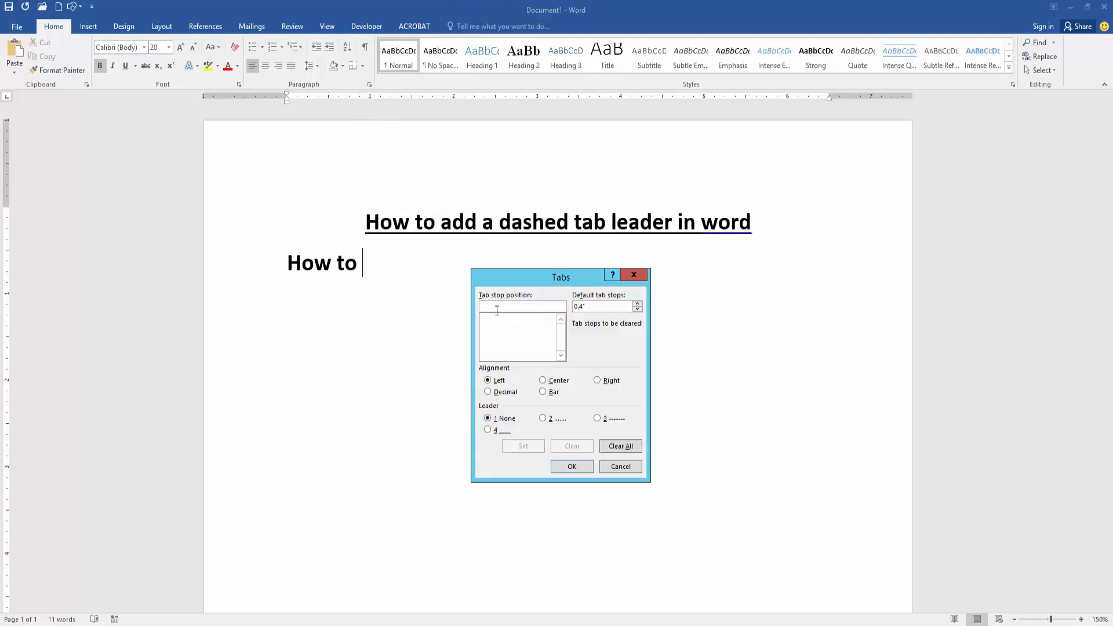
{"action": "mouse_move", "coordinate": [417, 316]}
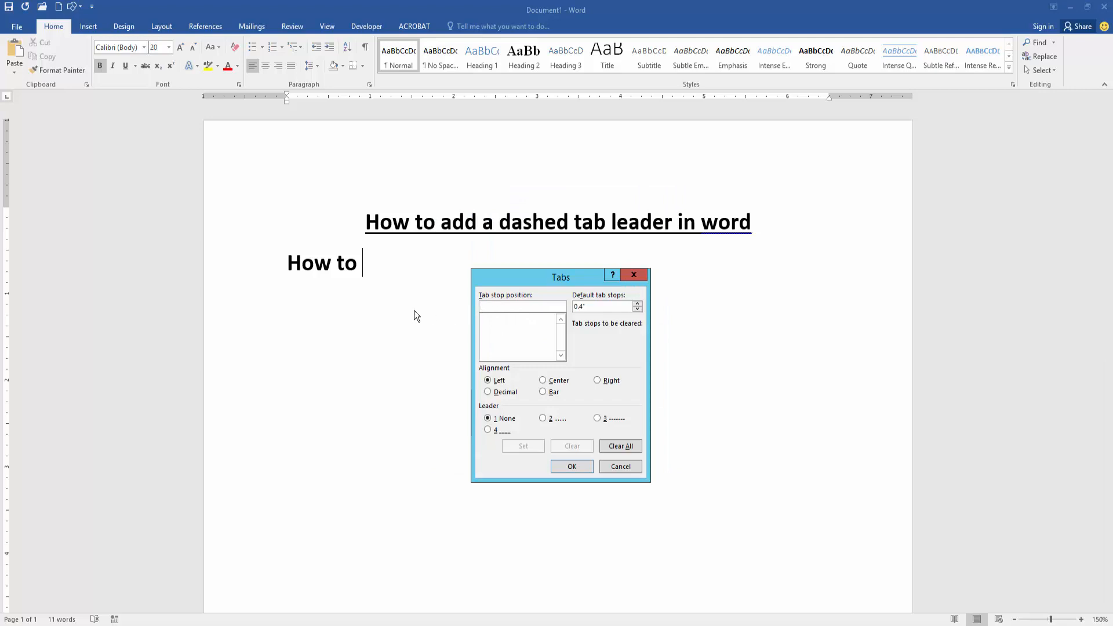
{"action": "type", "text": "6."}
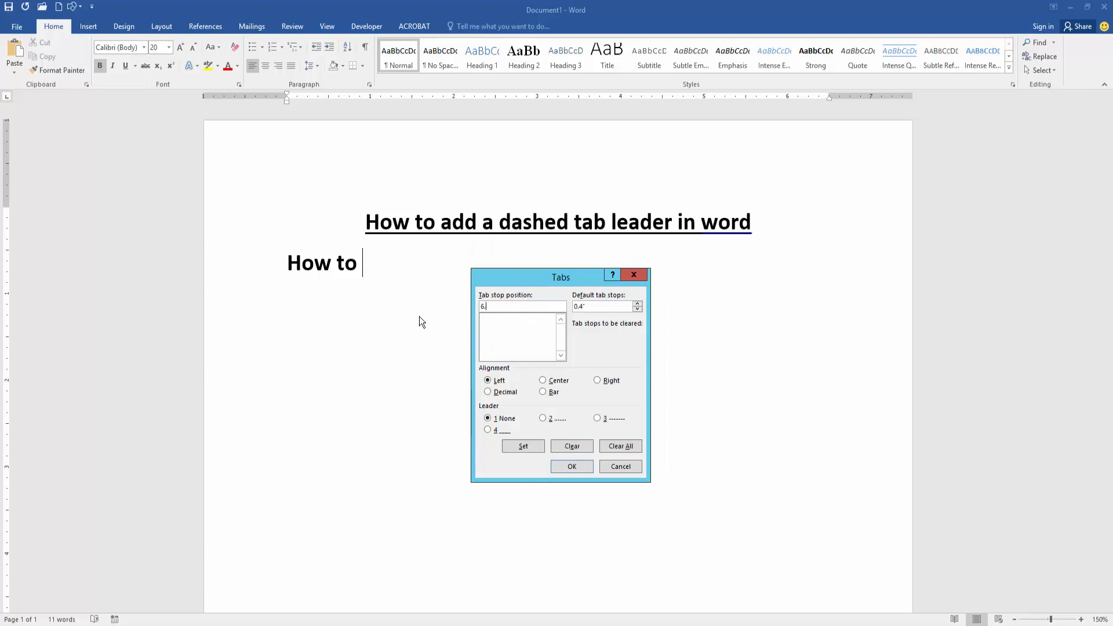
{"action": "left_click", "coordinate": [598, 380]}
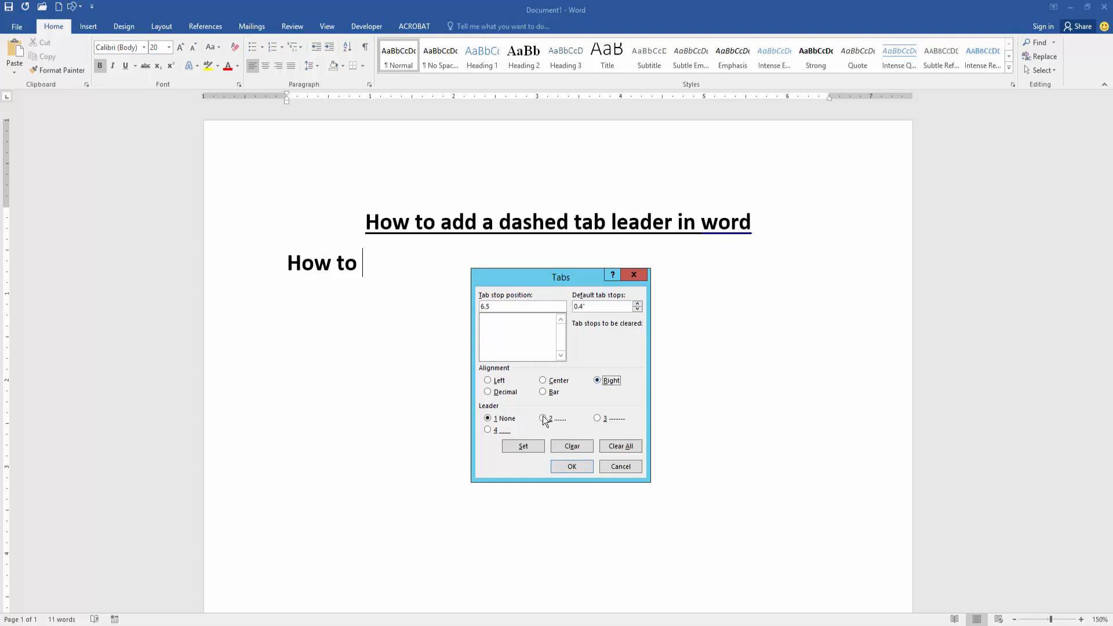
{"action": "left_click", "coordinate": [572, 466]}
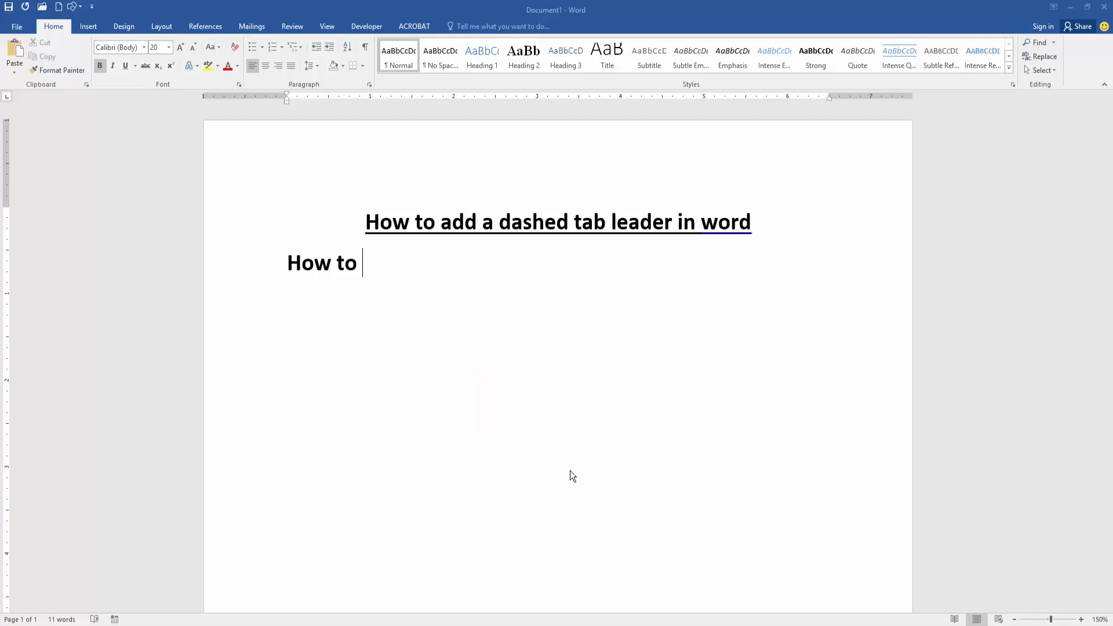
Insert a tab after 'How to' so dots run to the right margin
{"action": "key", "text": "Tab"}
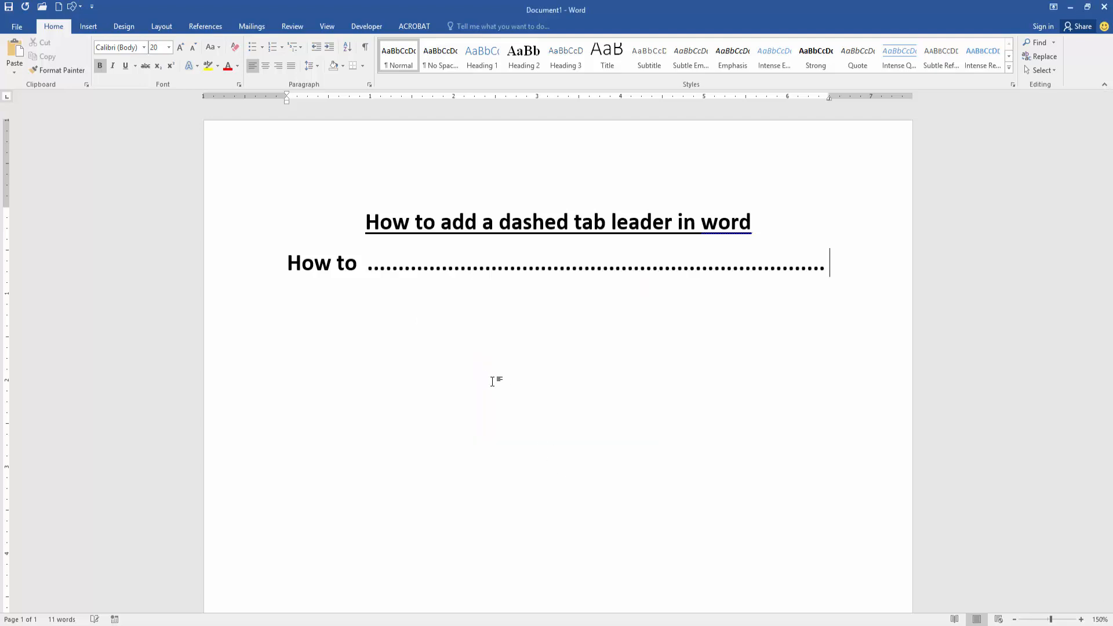
{"action": "mouse_move", "coordinate": [492, 374]}
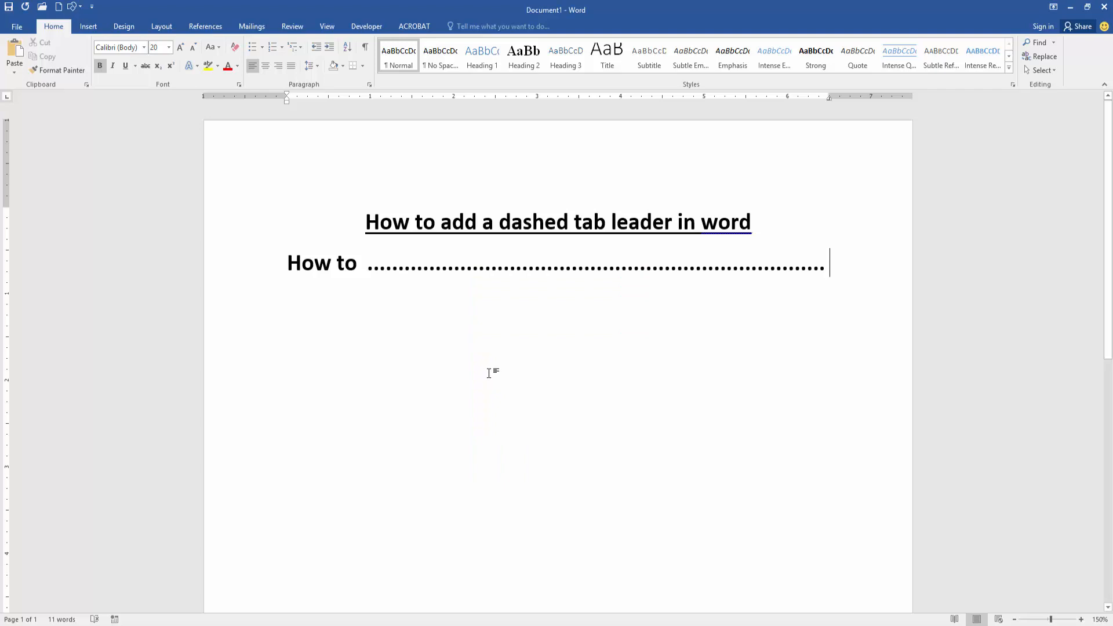
{"action": "mouse_move", "coordinate": [489, 368]}
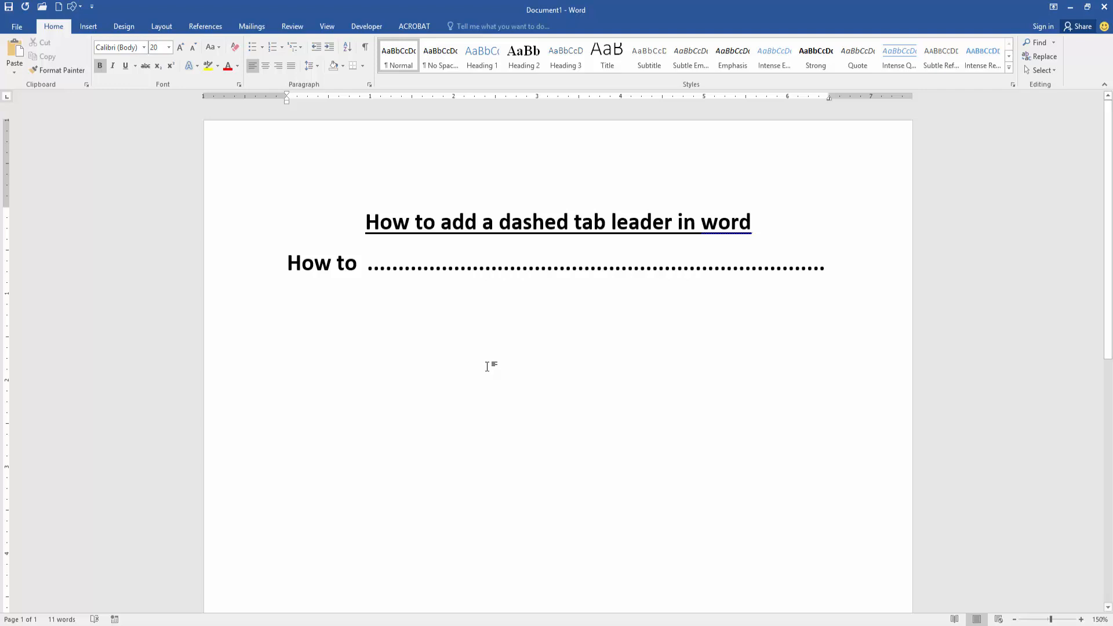
{"action": "left_click", "coordinate": [828, 262]}
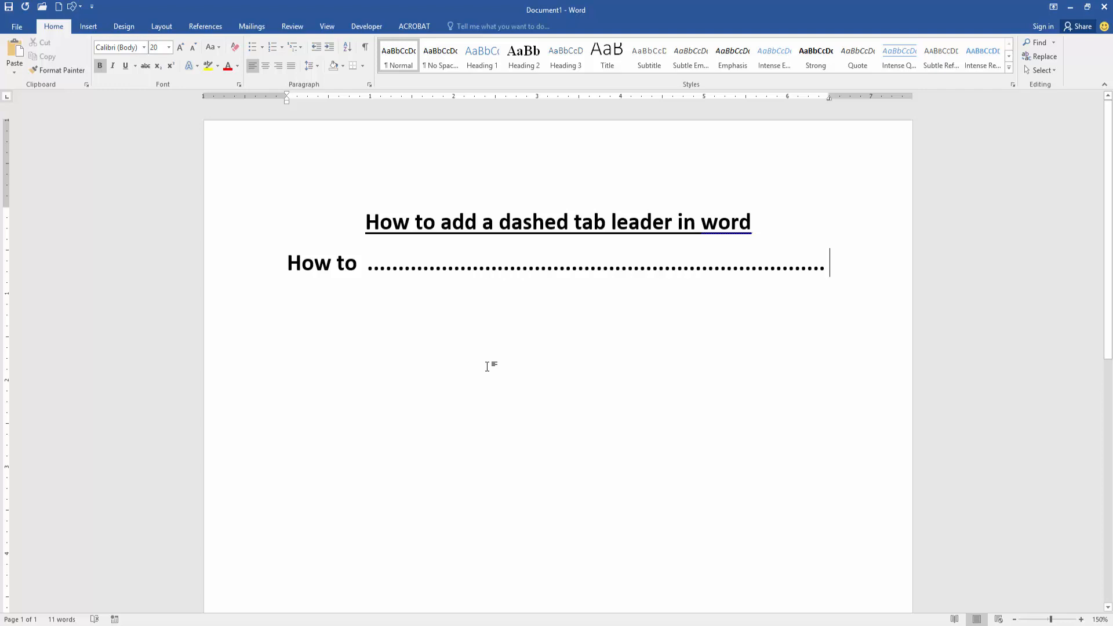